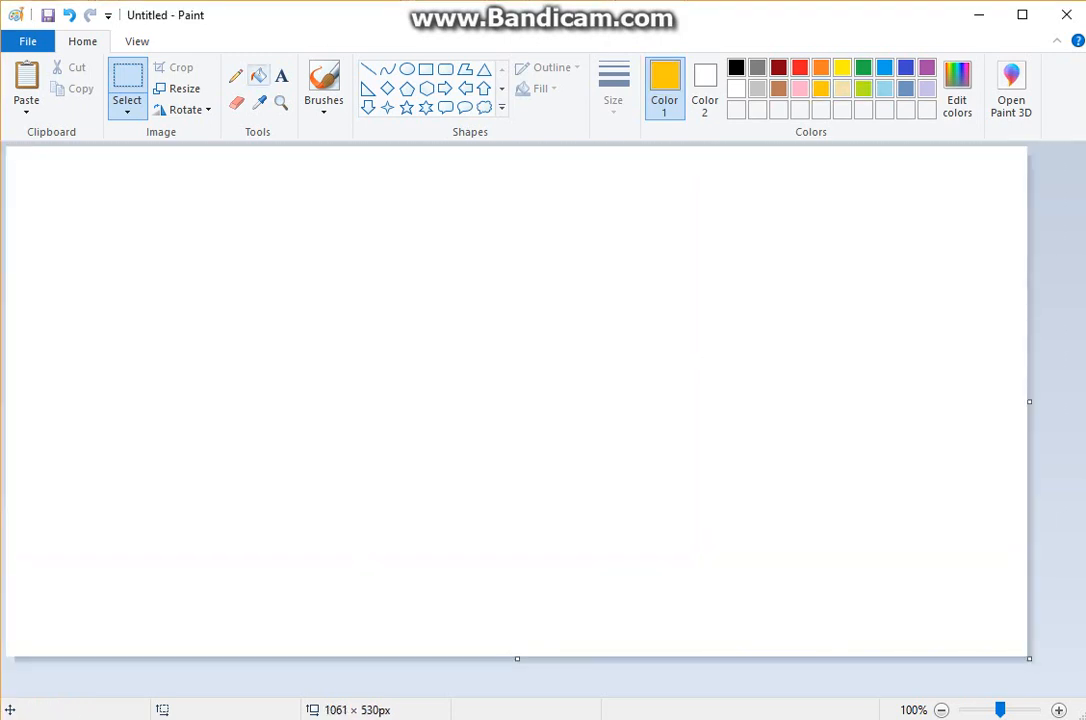
Draw a yellow rectangle outline with the Pencil and fill it yellow as the front face.
click(612, 88)
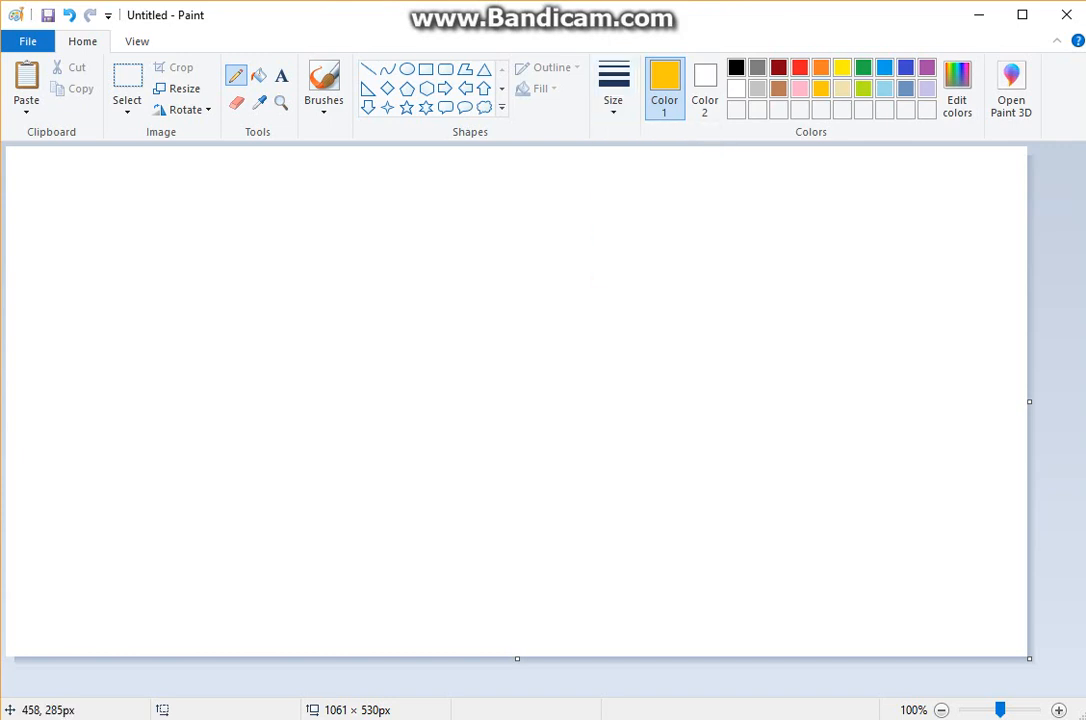
drag(346, 240, 332, 516)
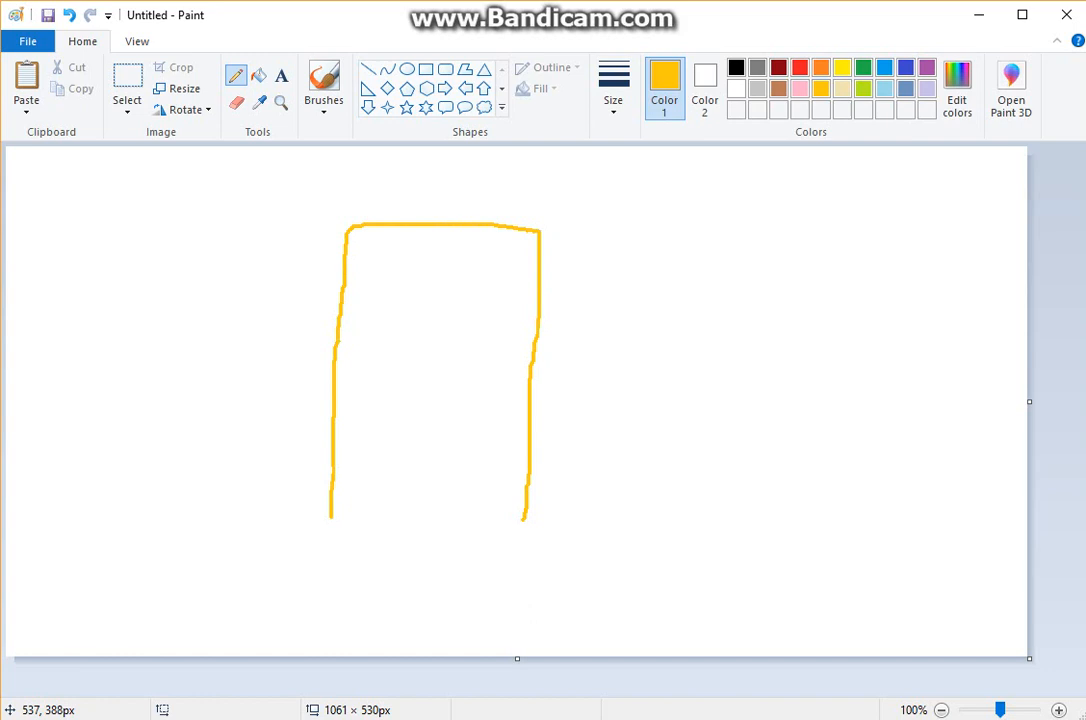
drag(330, 520, 524, 522)
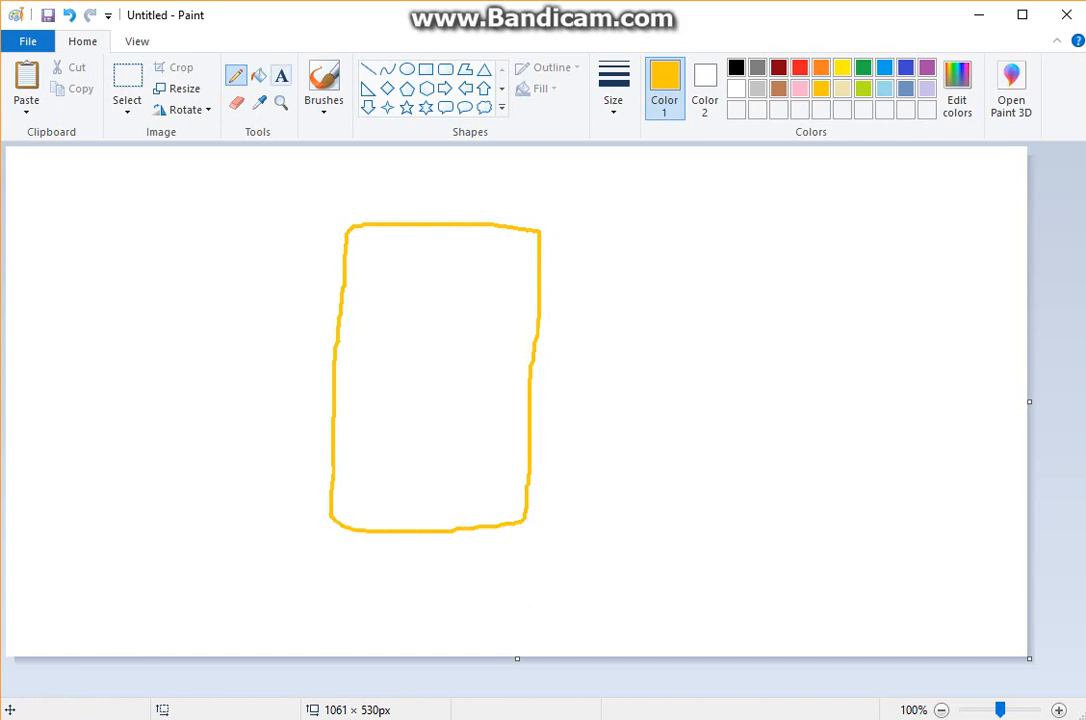
click(440, 376)
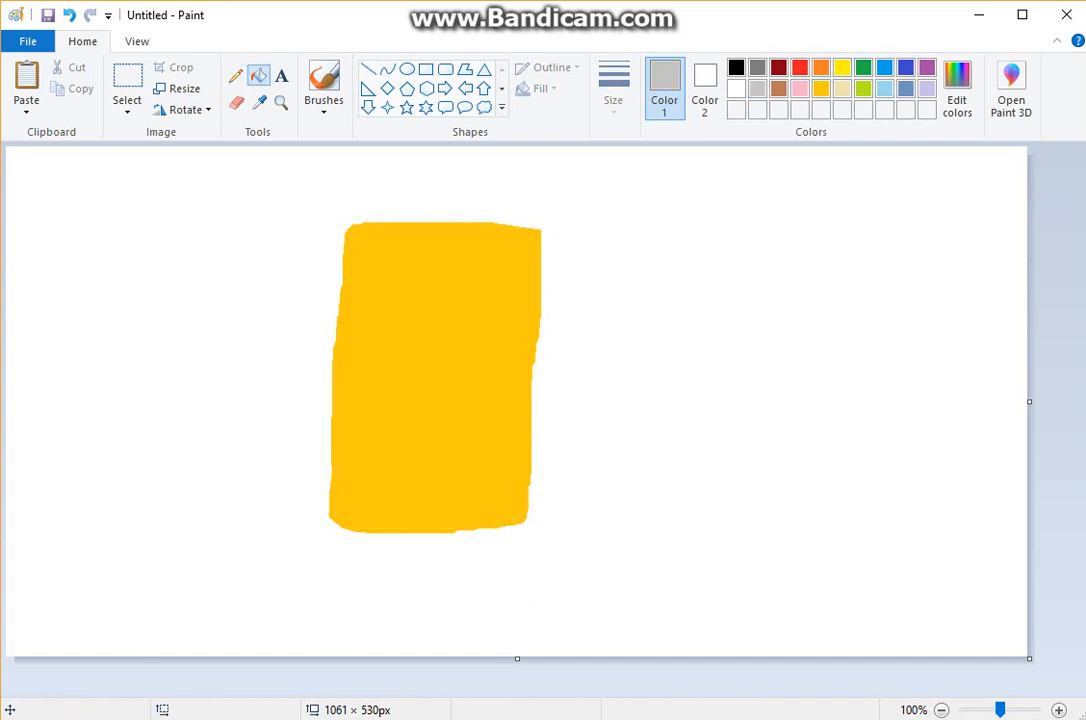
Choose grey for the next face and add the caption text 'Thas Me Vo'.
click(282, 76)
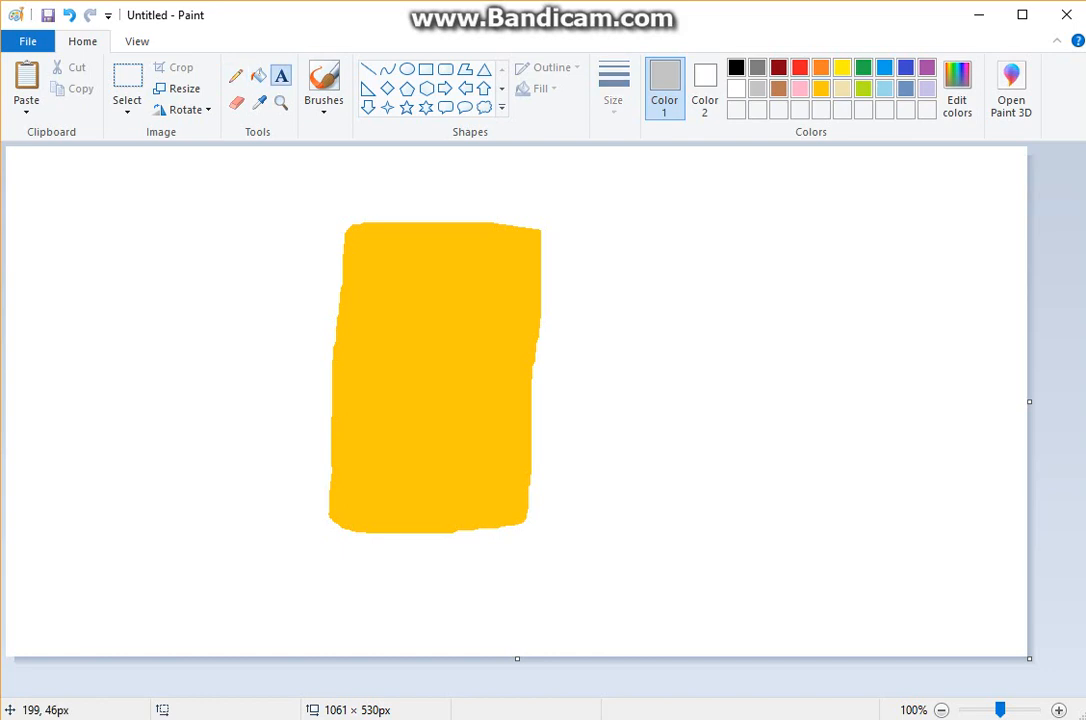
text(Thas Me Vo)
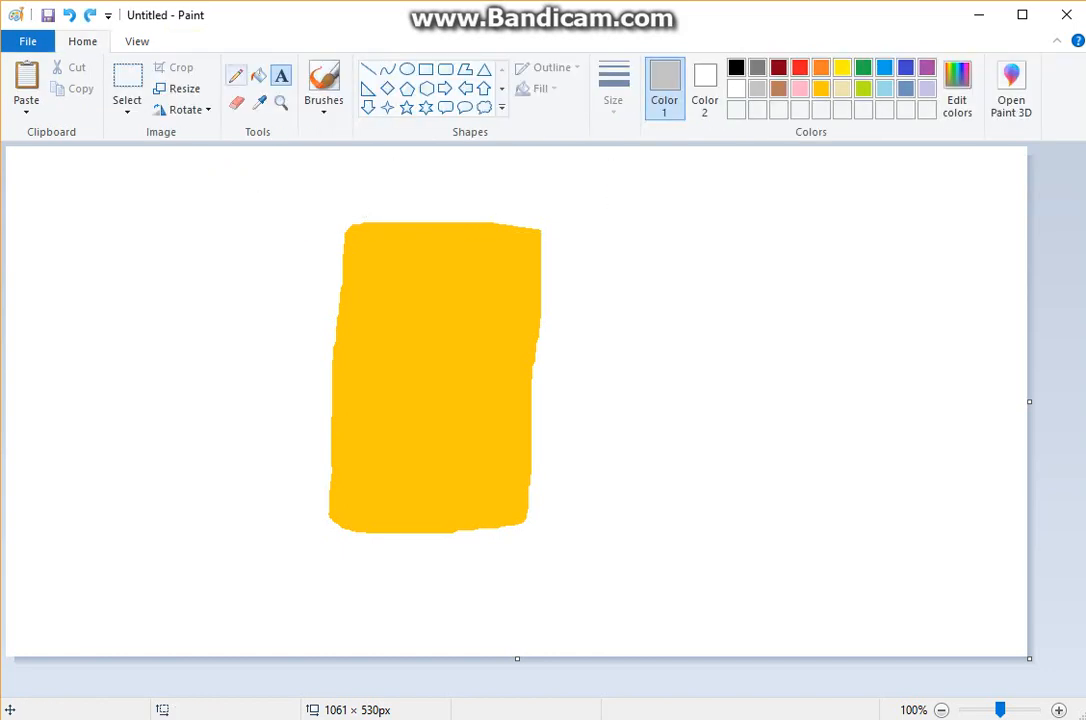
Outline and grey-fill the right side face, then continue the caption 'Is Me Reel Voic Wi'.
drag(540, 232, 668, 220)
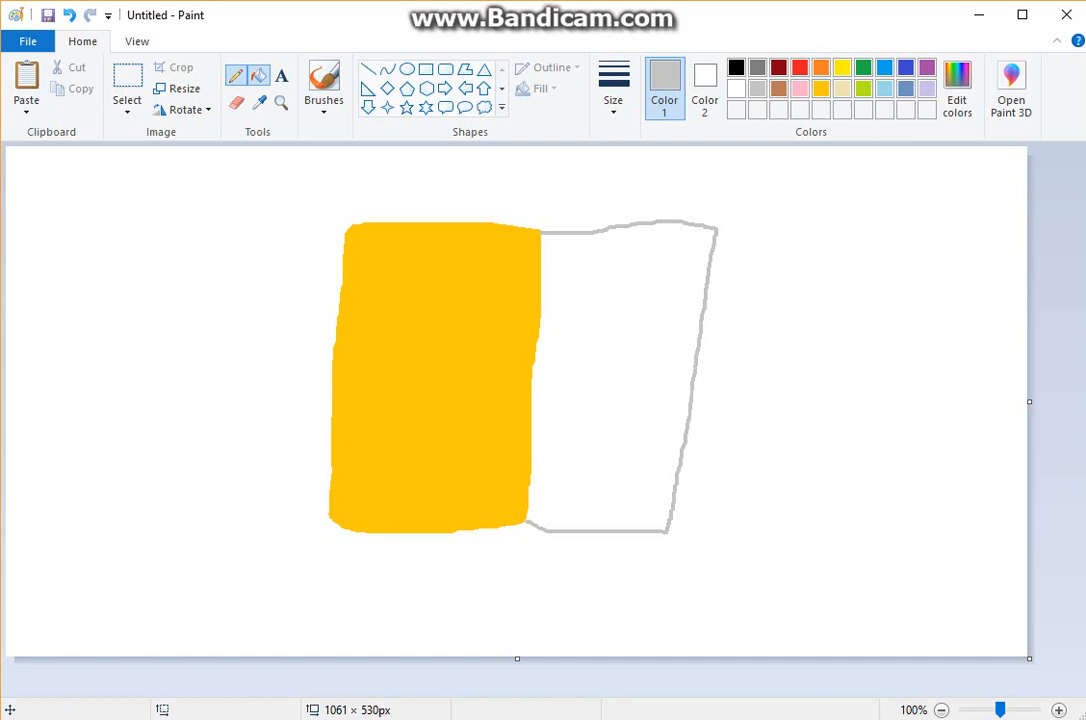
click(620, 380)
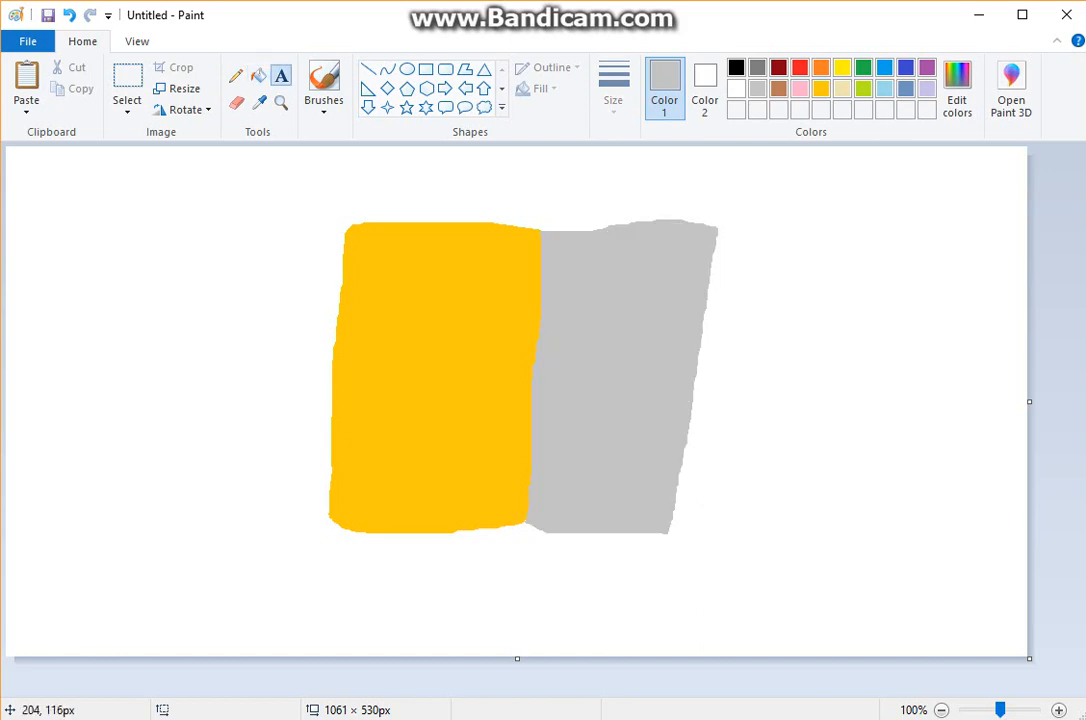
text(Is)
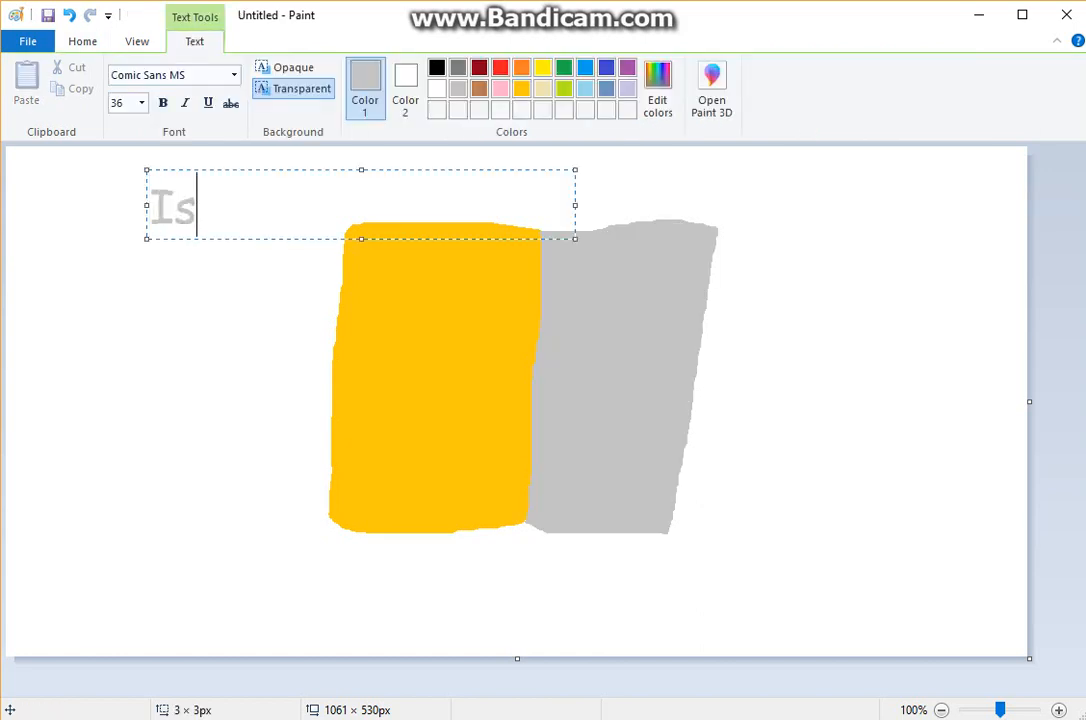
text(Me Reel Voic Wi)
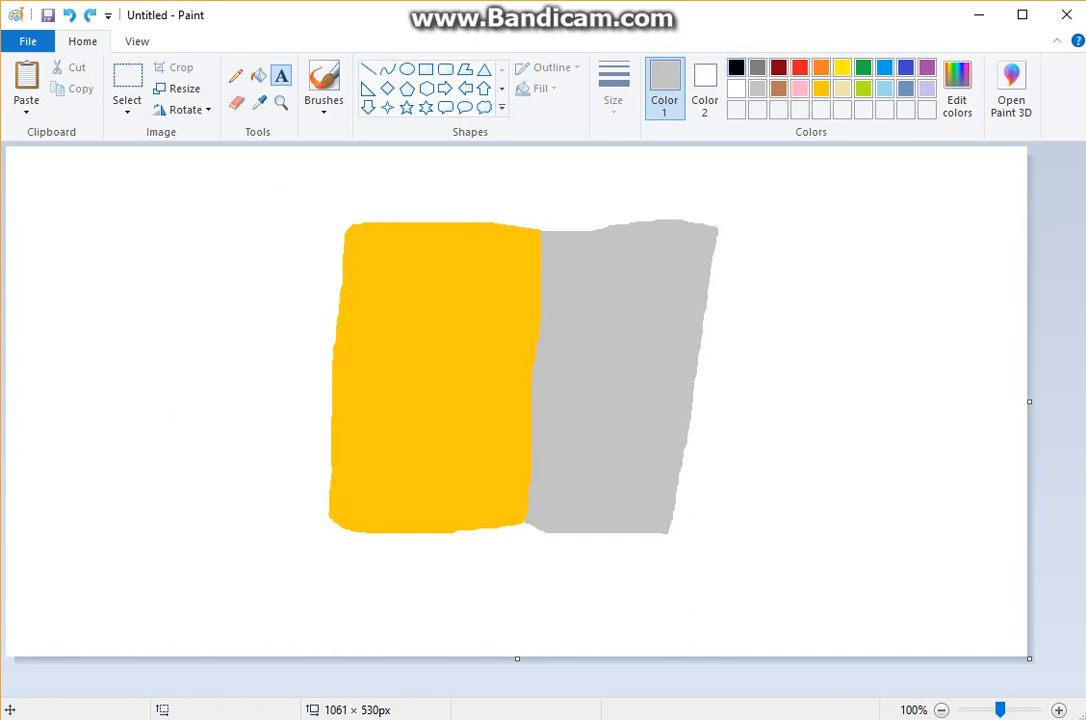
Outline the left face in orange with the Pencil.
click(820, 66)
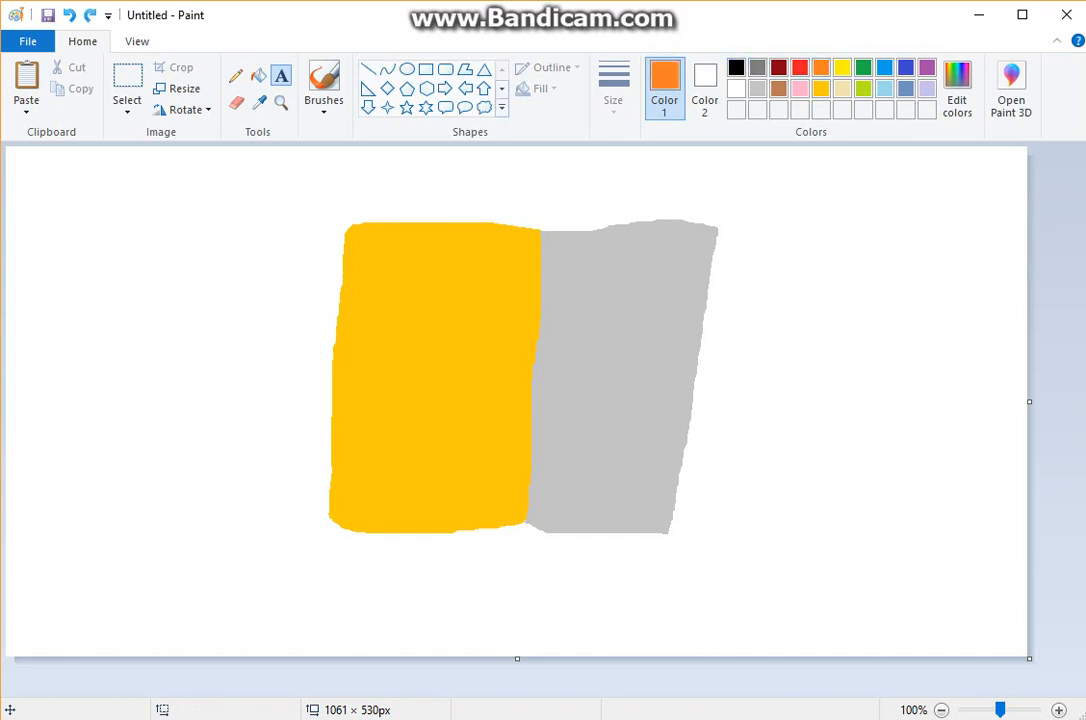
click(236, 76)
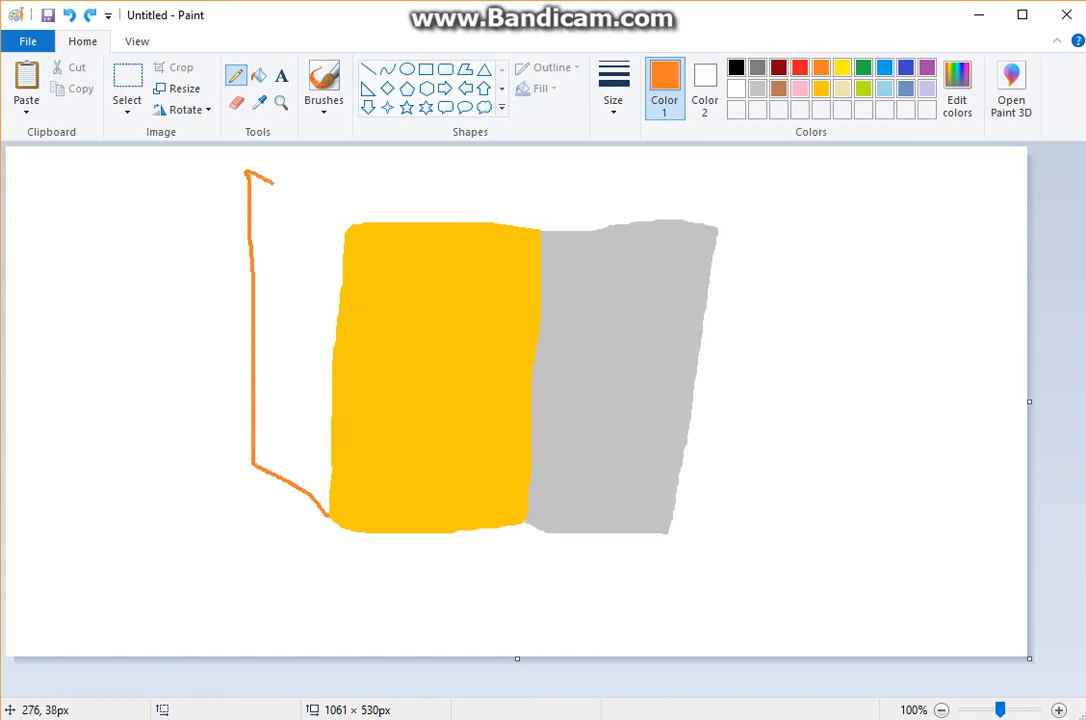
drag(250, 178, 356, 224)
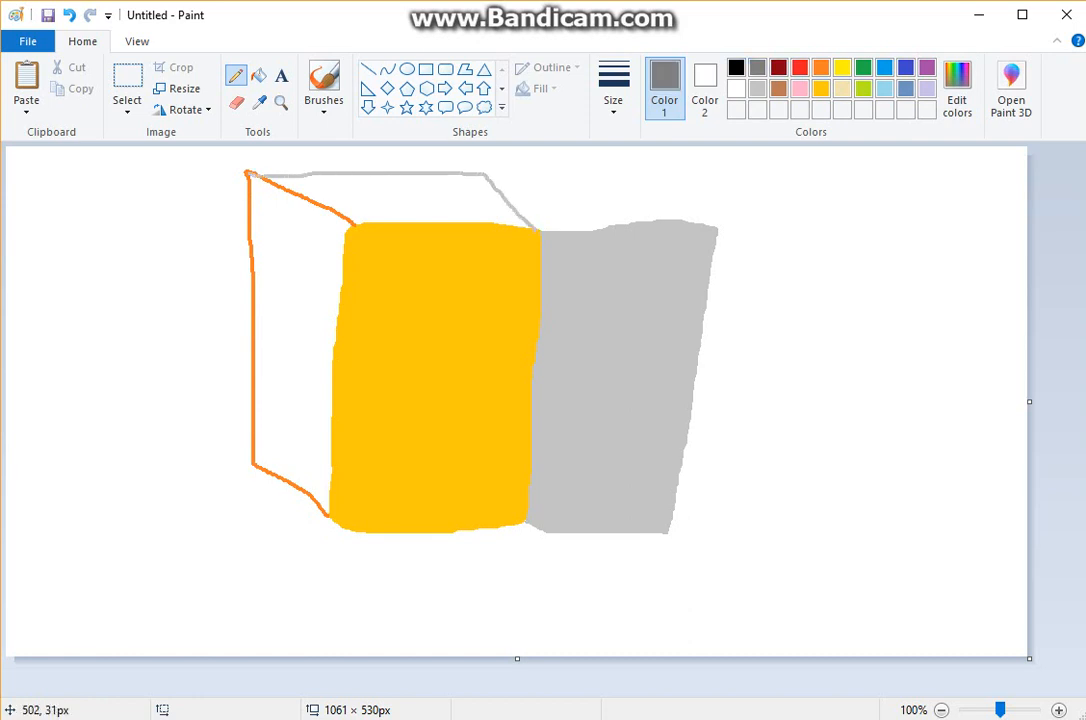
Draw the top face edges in grey, fill the top with grey shades and paint the left face orange.
drag(484, 176, 710, 236)
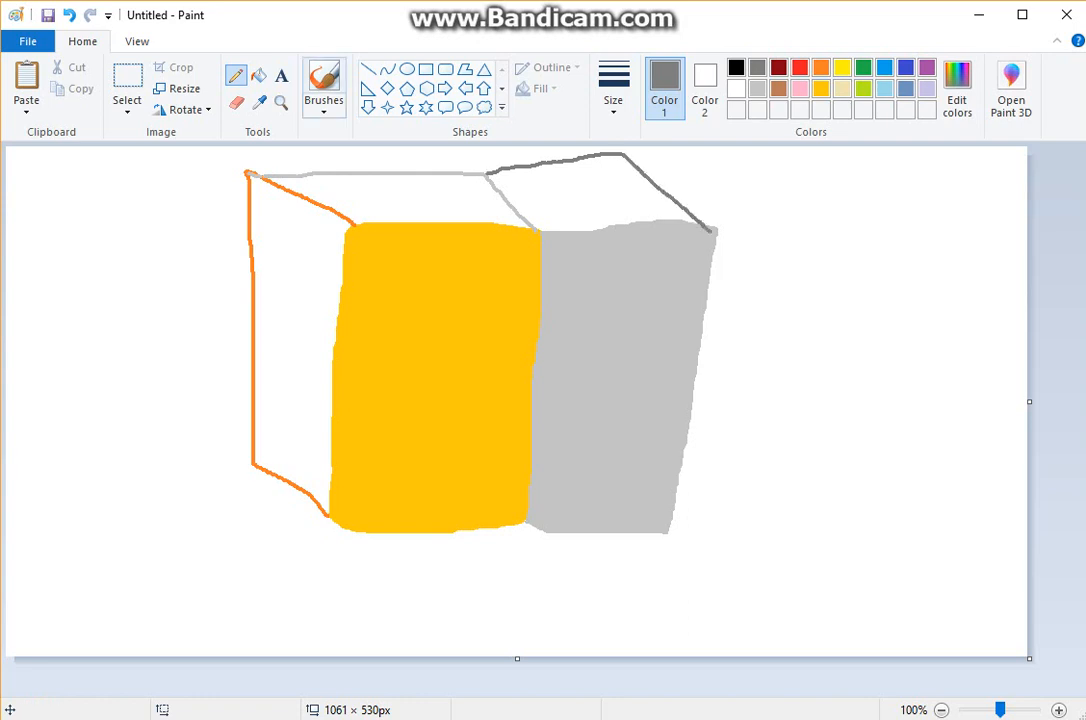
click(590, 184)
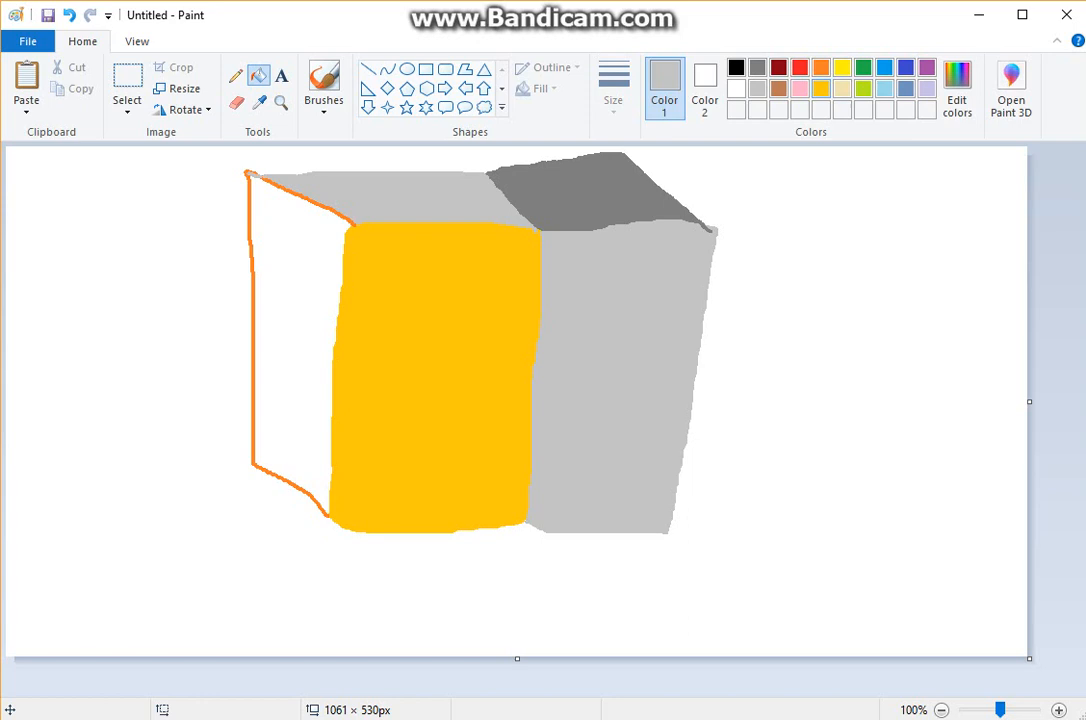
click(300, 350)
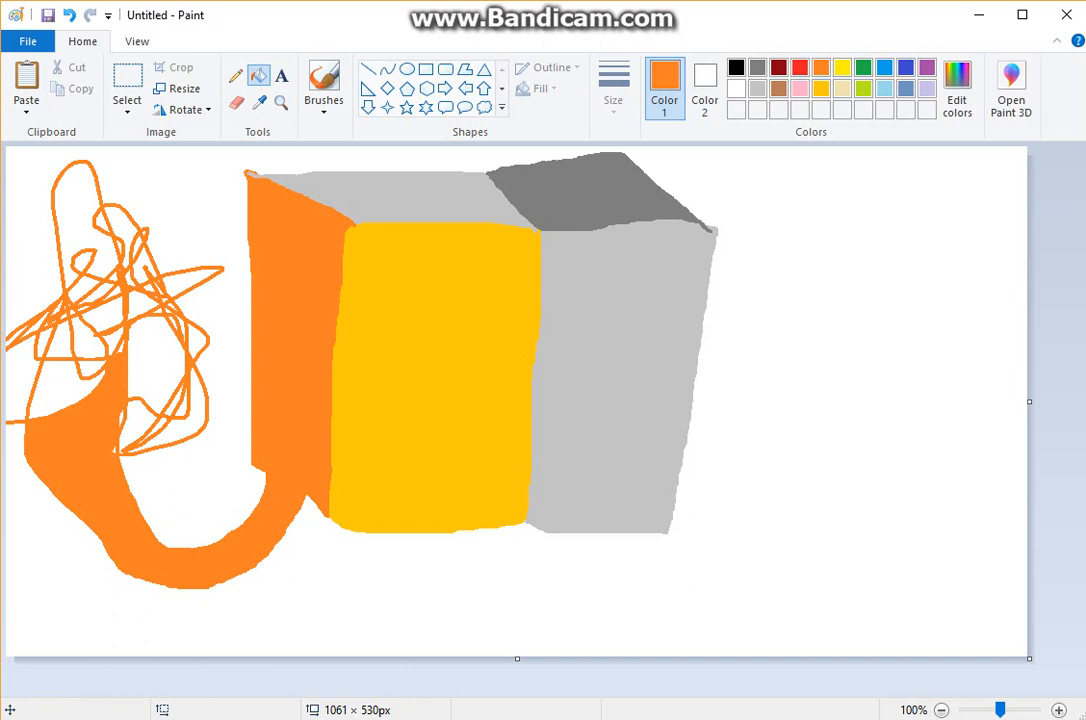
mouse_move(68, 14)
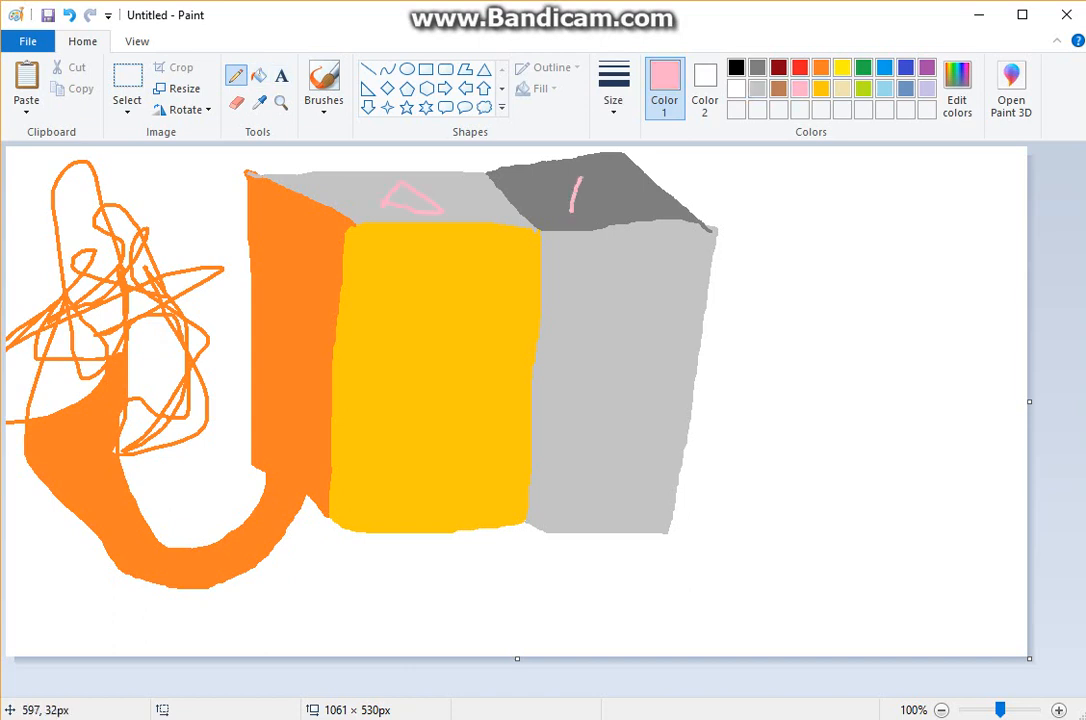
Colour the pink ears, then draw a black leg under the yellow face, redoing it once.
drag(584, 176, 584, 216)
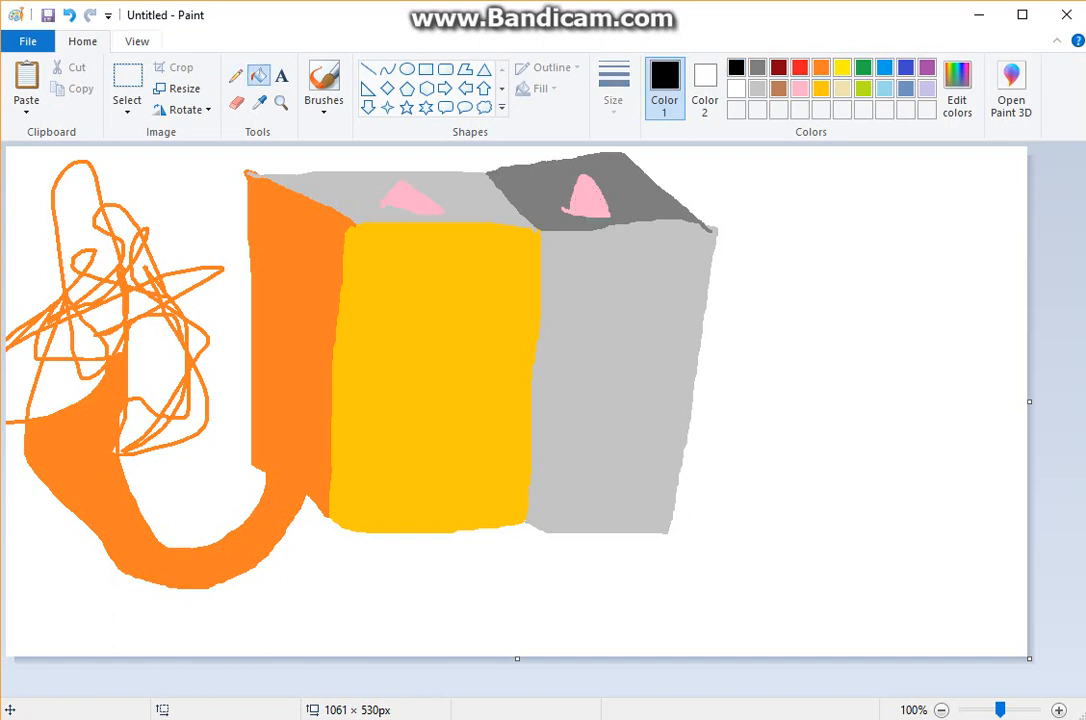
drag(412, 524, 398, 608)
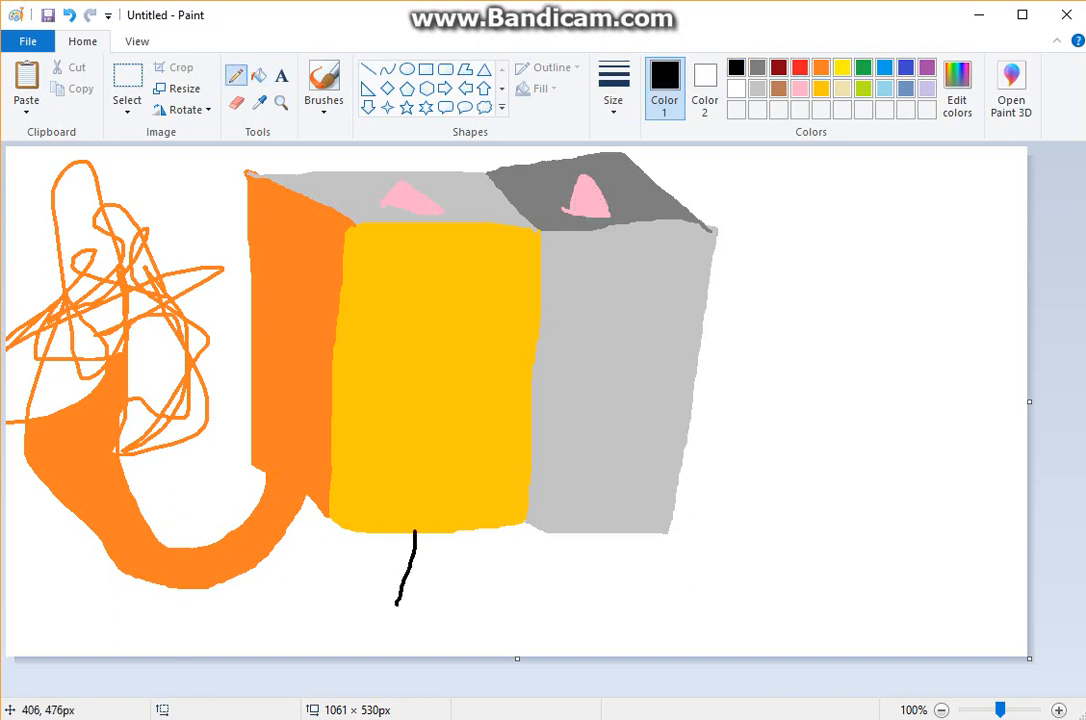
key(ctrl+z)
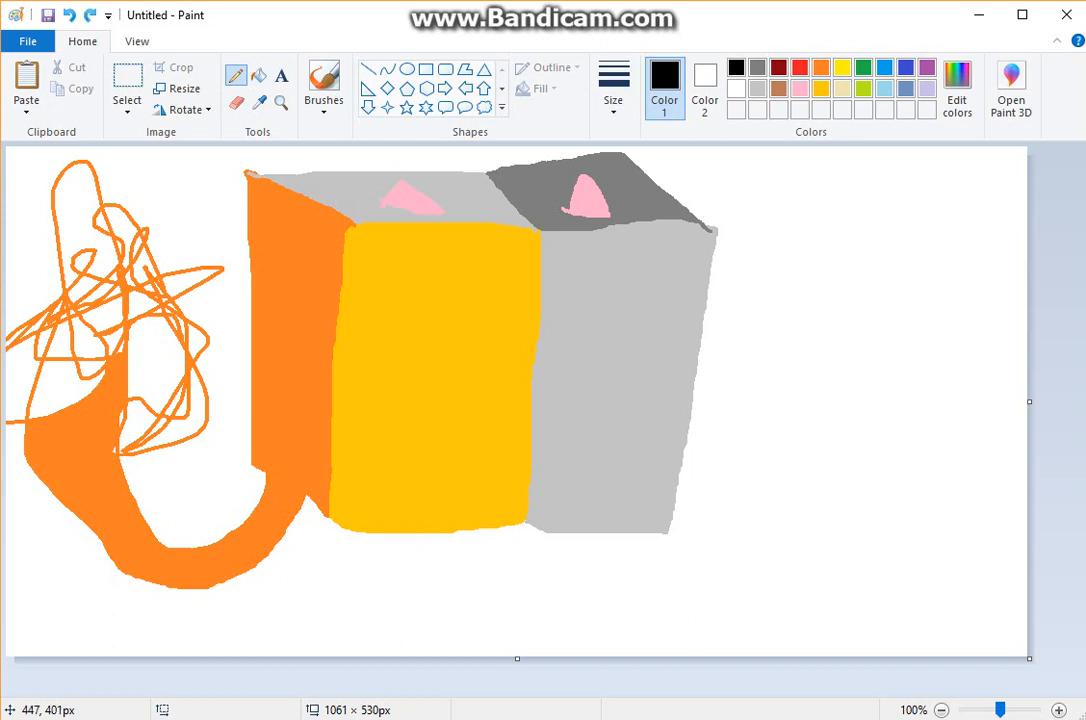
drag(436, 540, 410, 630)
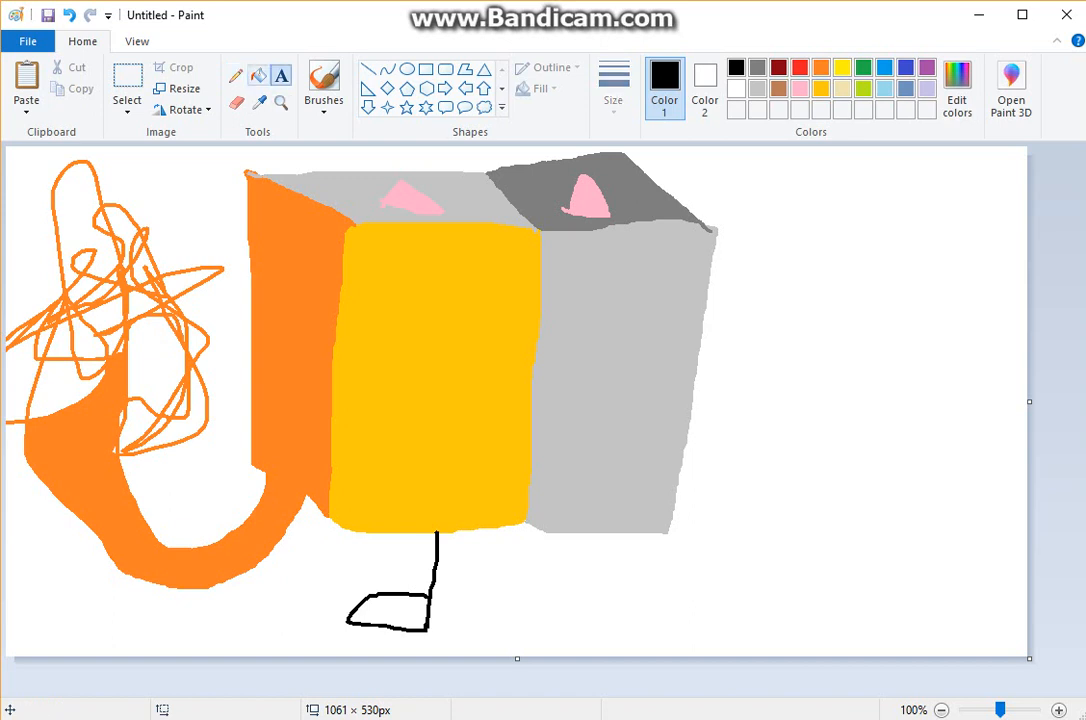
Fill the first foot solid black and draw the second leg and foot under the grey face.
click(390, 600)
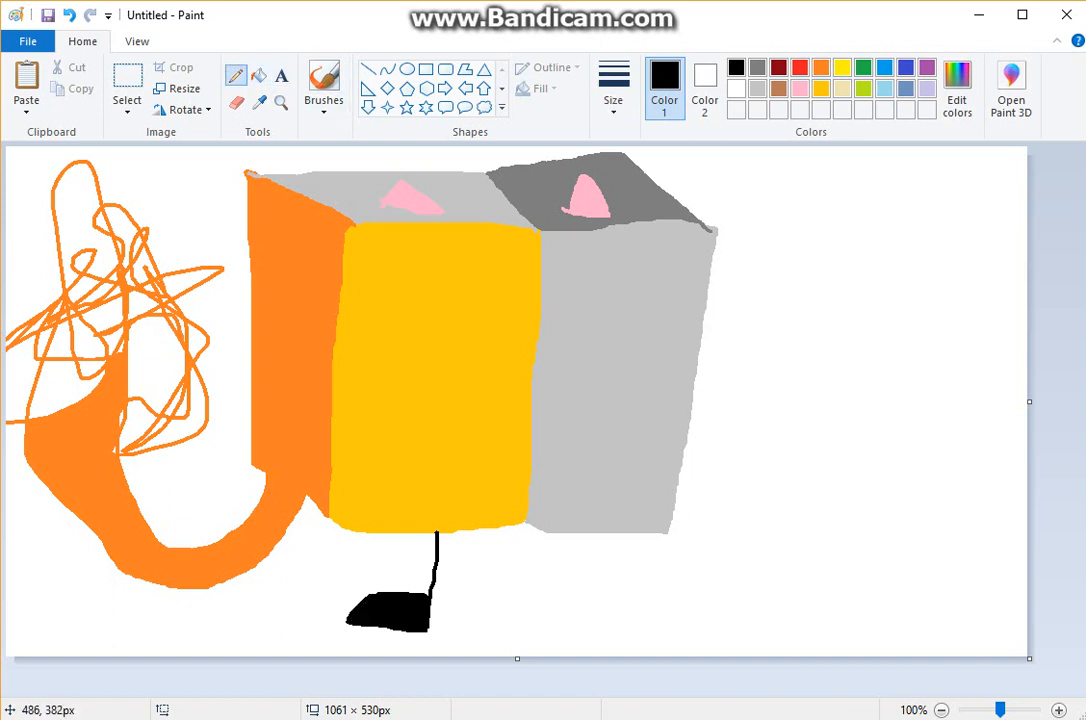
drag(540, 540, 600, 636)
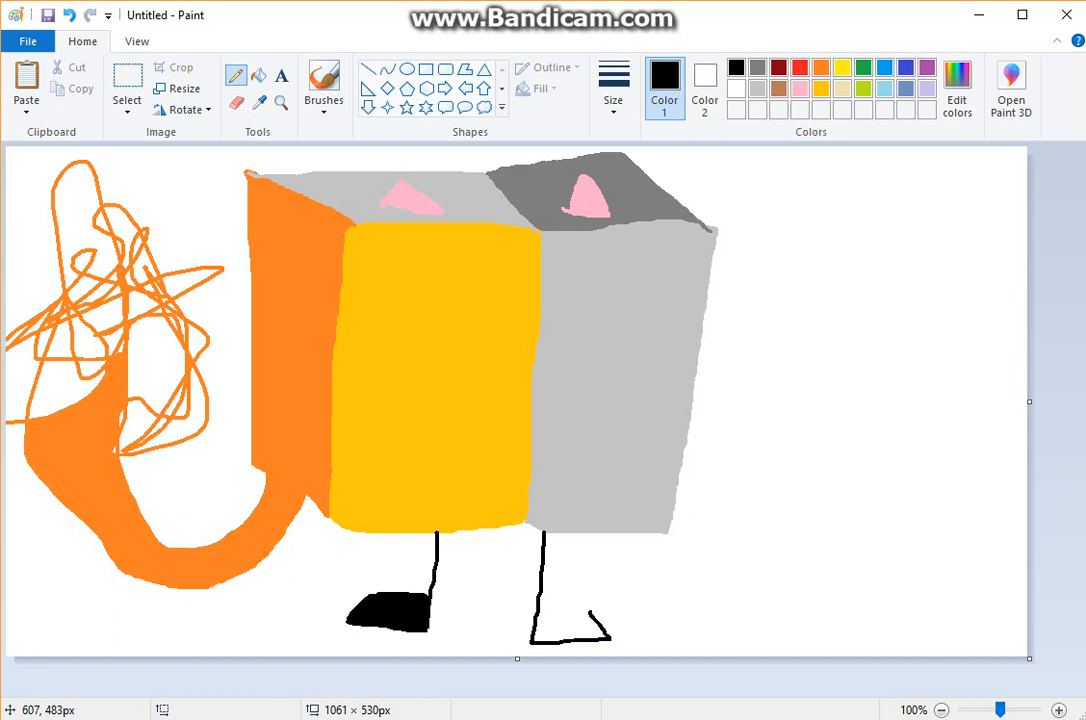
drag(476, 284, 464, 392)
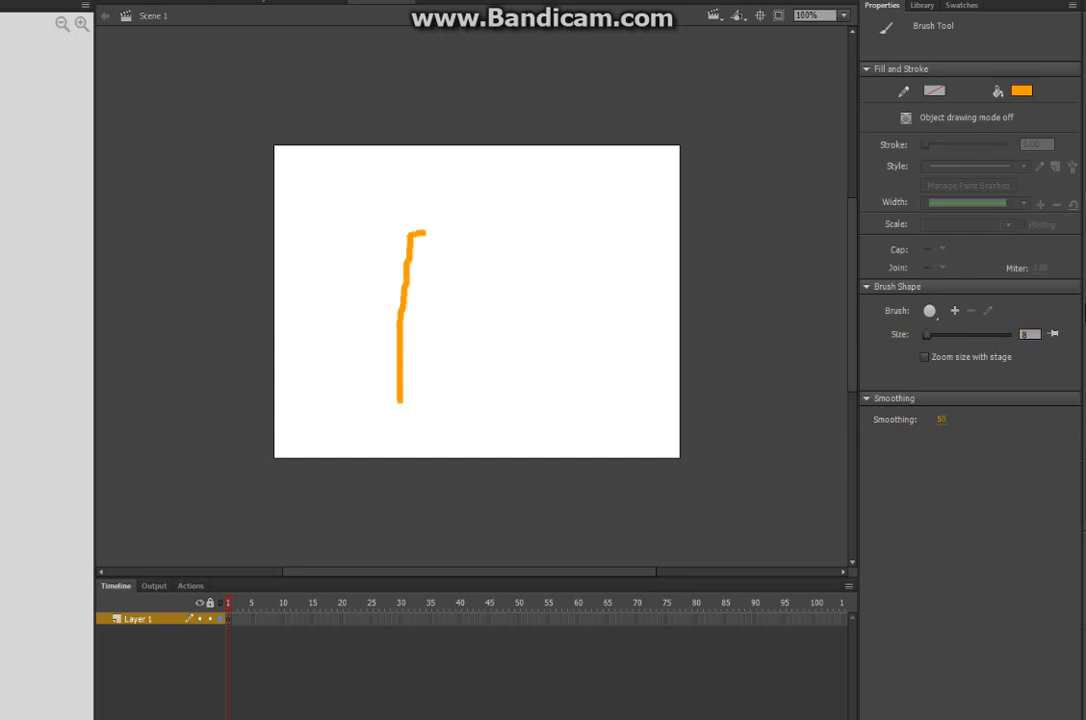
Brush a tall four-sided orange outline on the stage and fill it solid orange.
drag(420, 230, 484, 400)
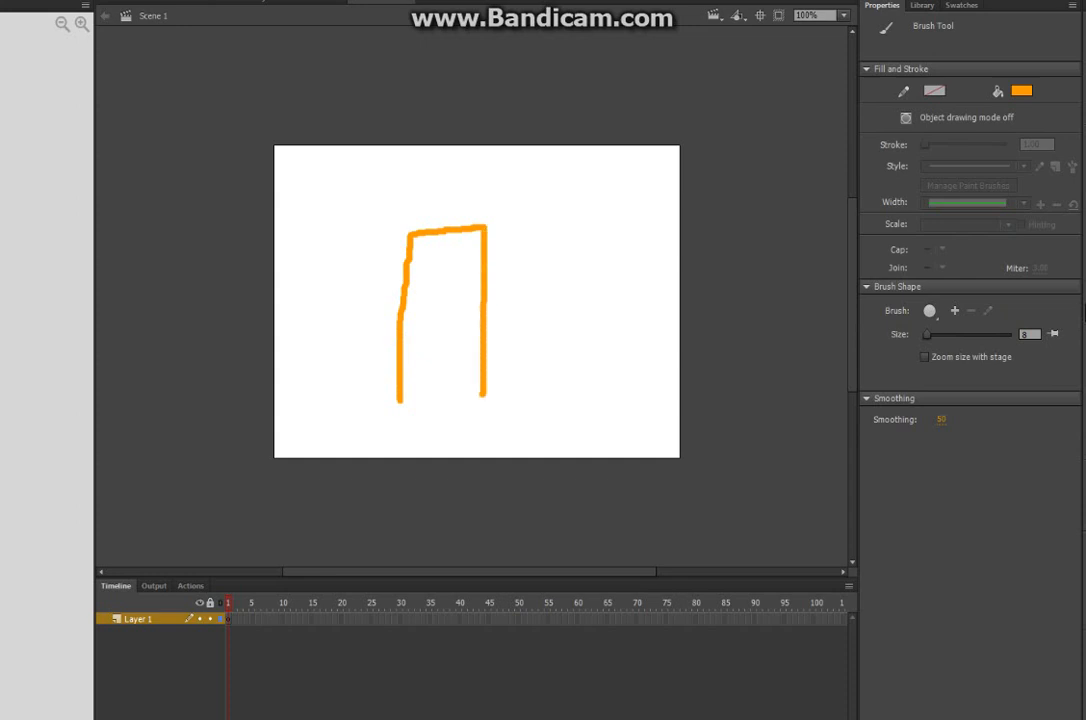
drag(402, 400, 480, 400)
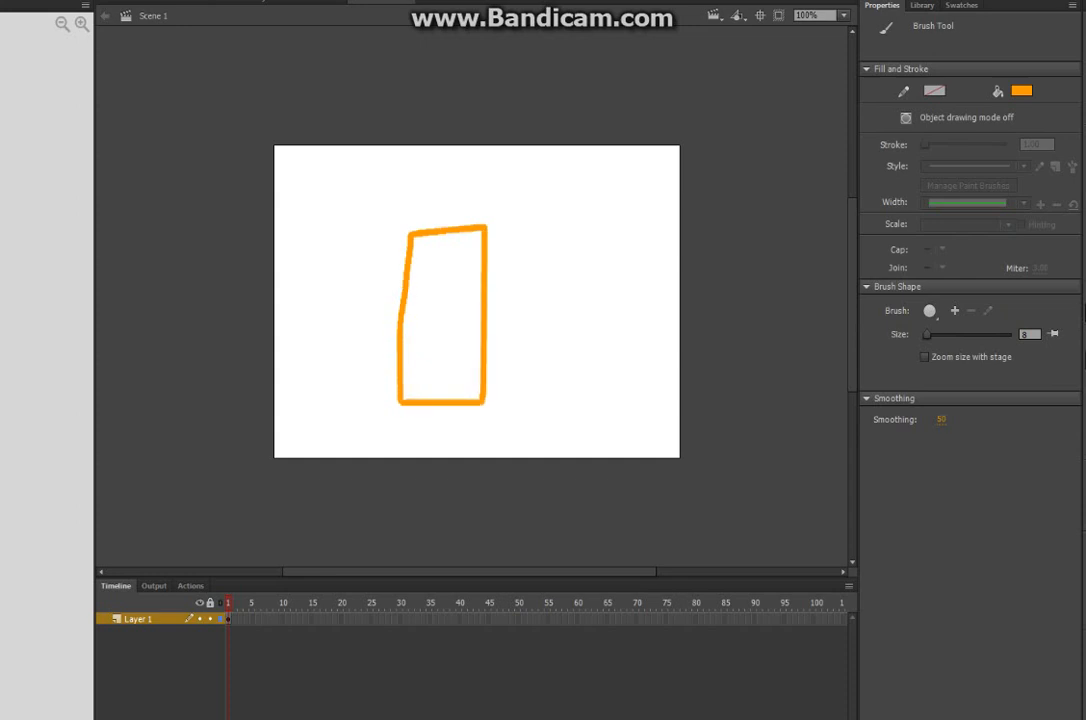
click(444, 310)
text(THAT ME VOICE  :))))))
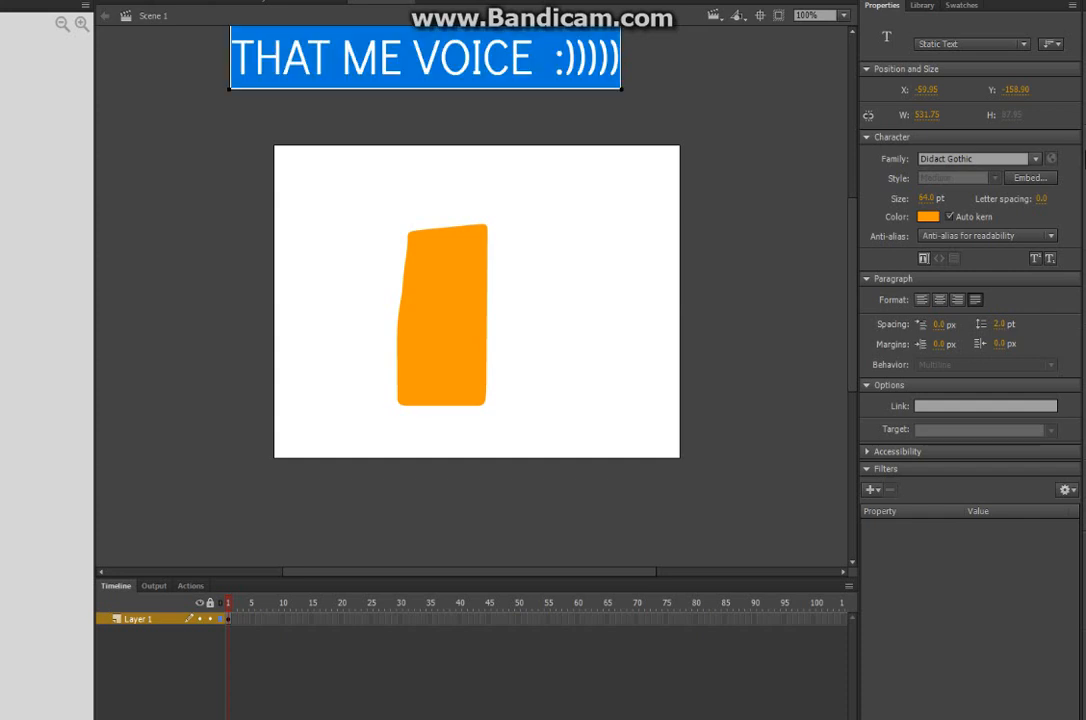
Change the caption's font family, then pick light grey as the painting colour.
click(1036, 158)
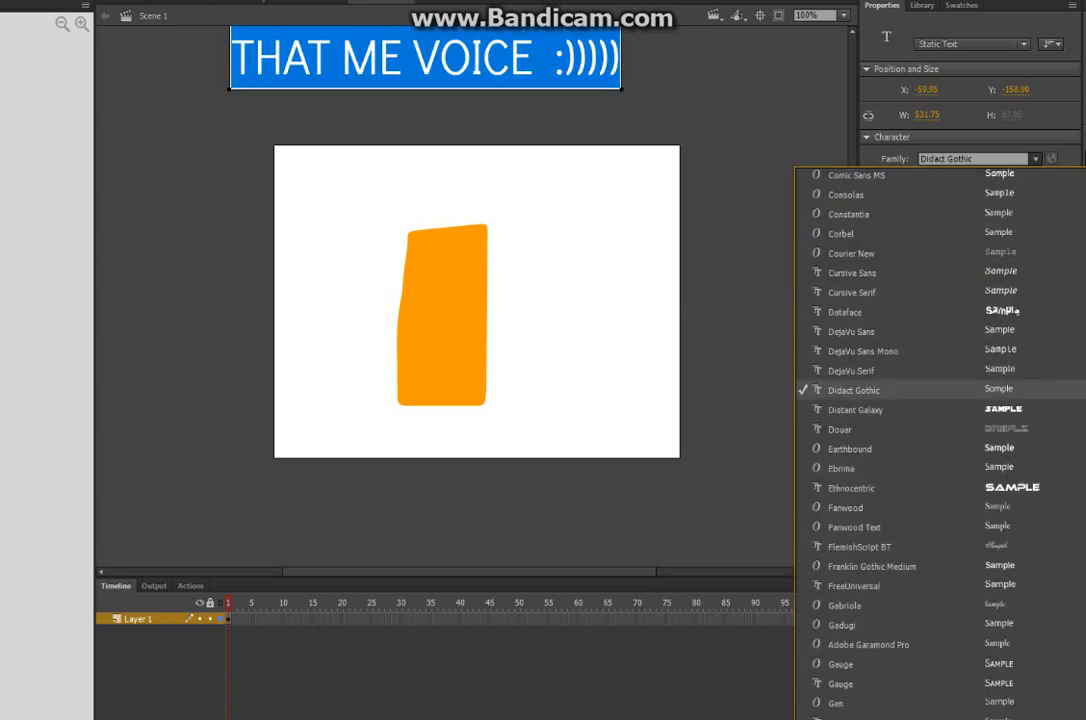
click(852, 176)
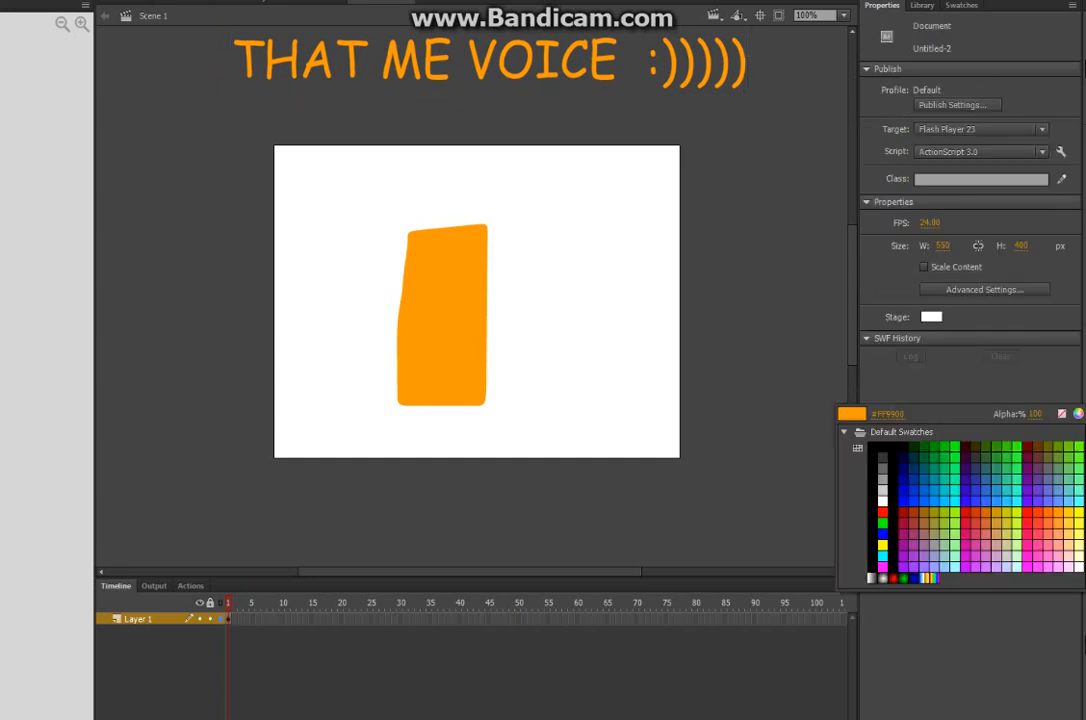
click(882, 480)
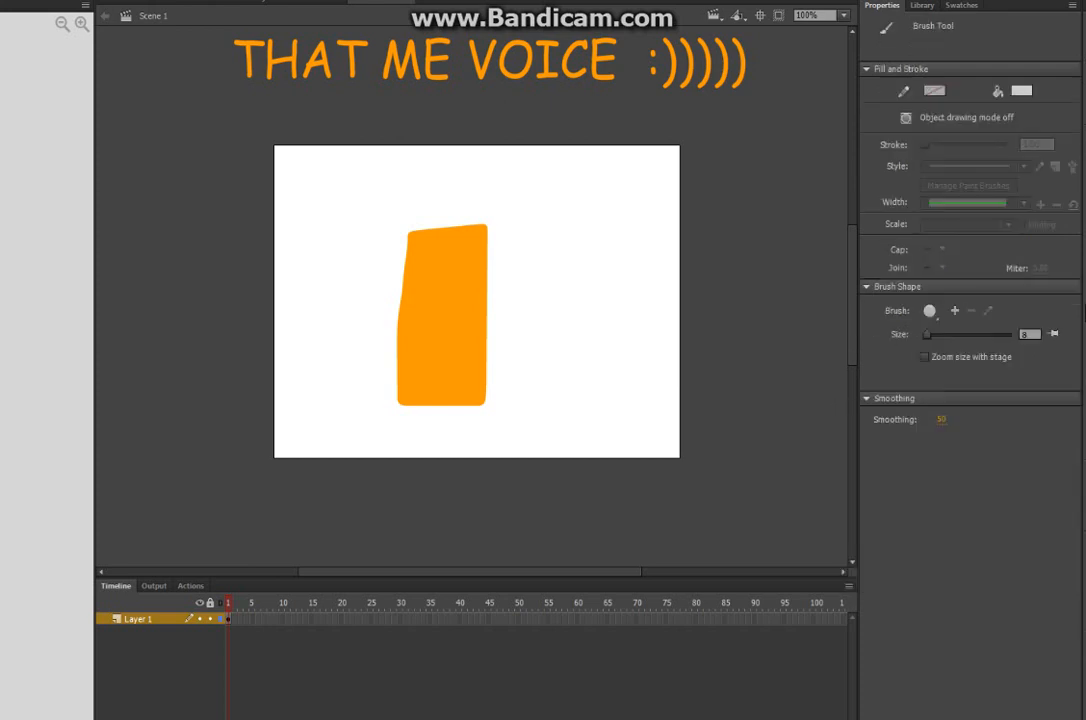
Outline and grey-fill a face right of the orange front, then start a narrow outline on its left.
drag(490, 220, 570, 404)
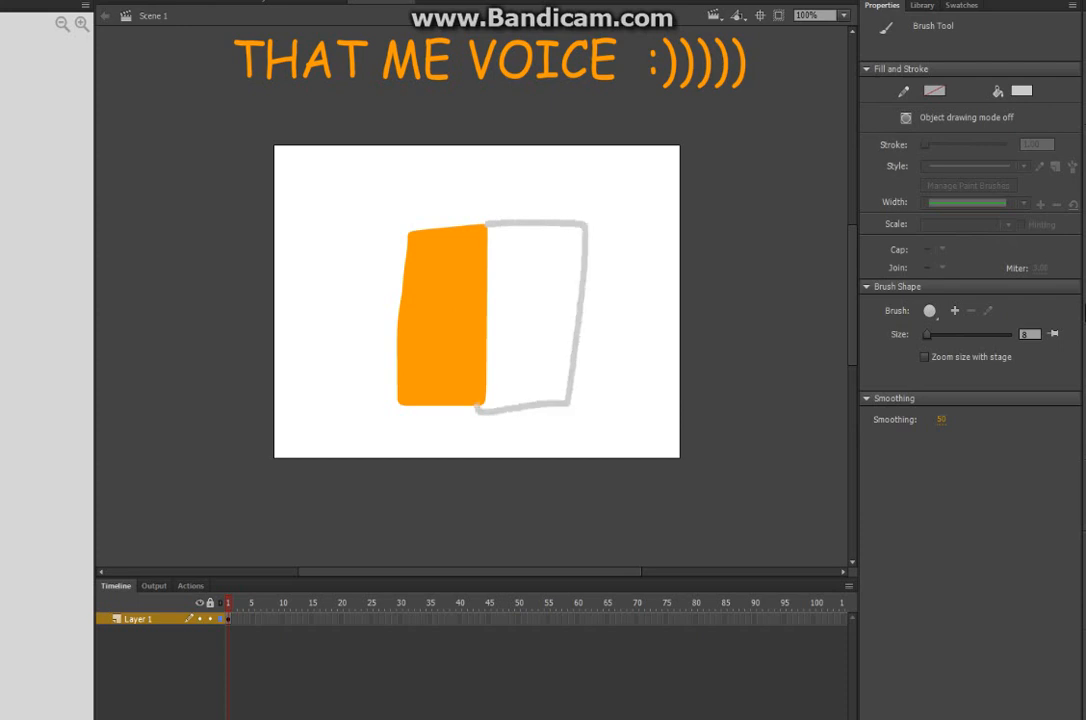
click(524, 320)
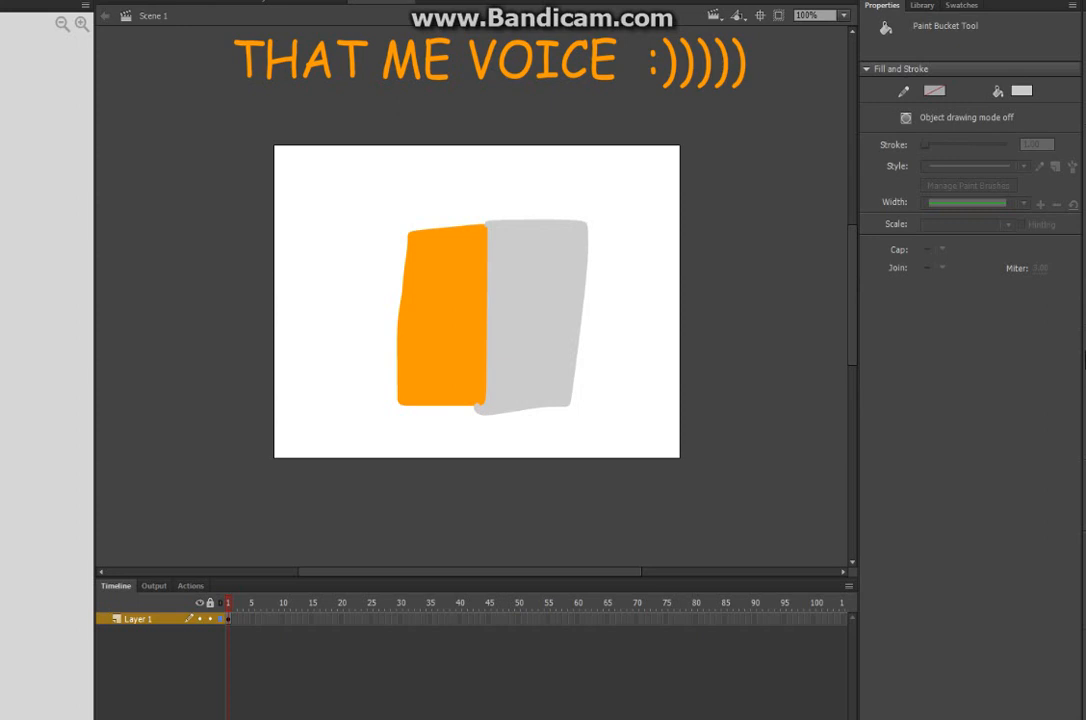
click(1020, 90)
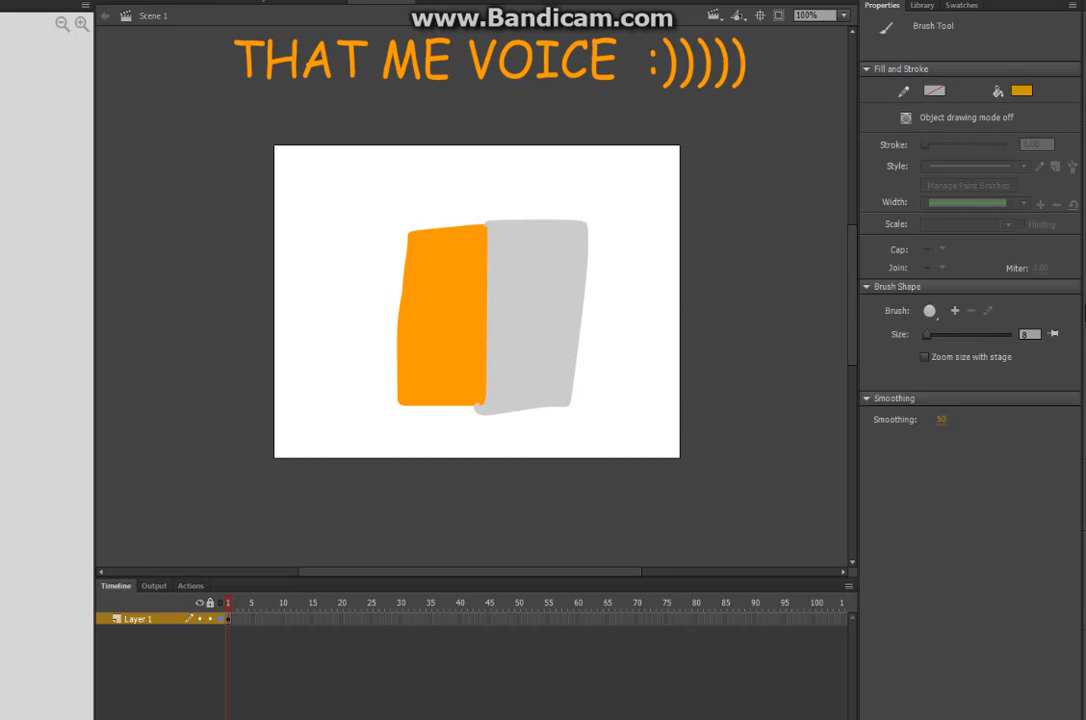
drag(376, 228, 400, 400)
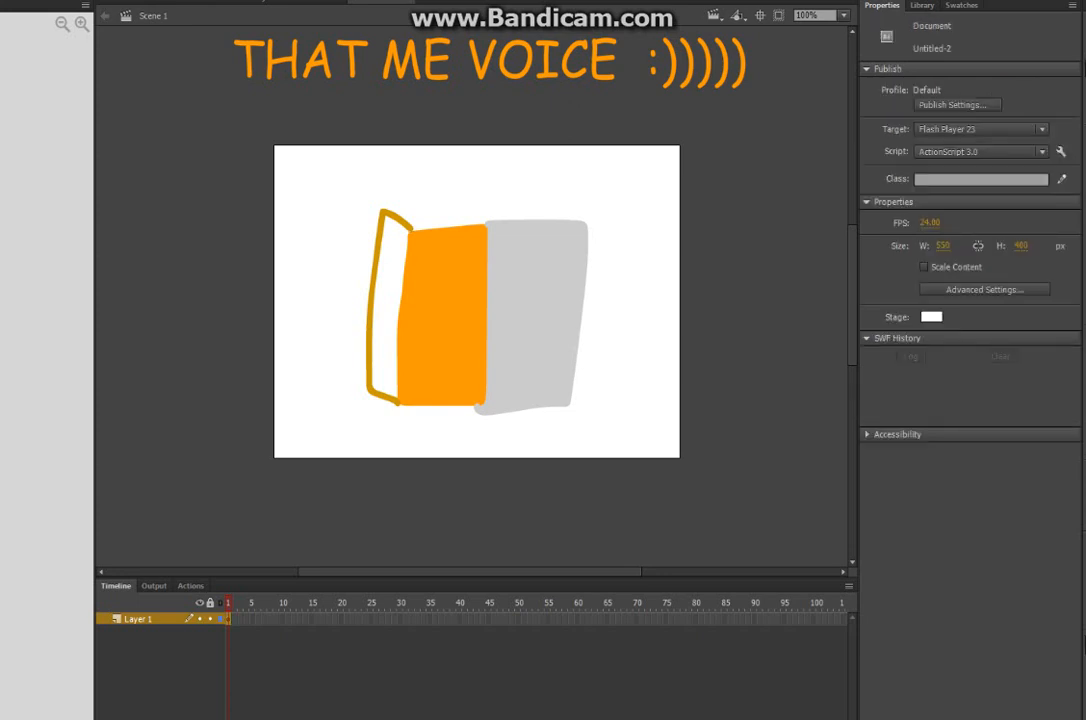
Fill the narrow left face with darker orange using the Paint Bucket.
click(390, 308)
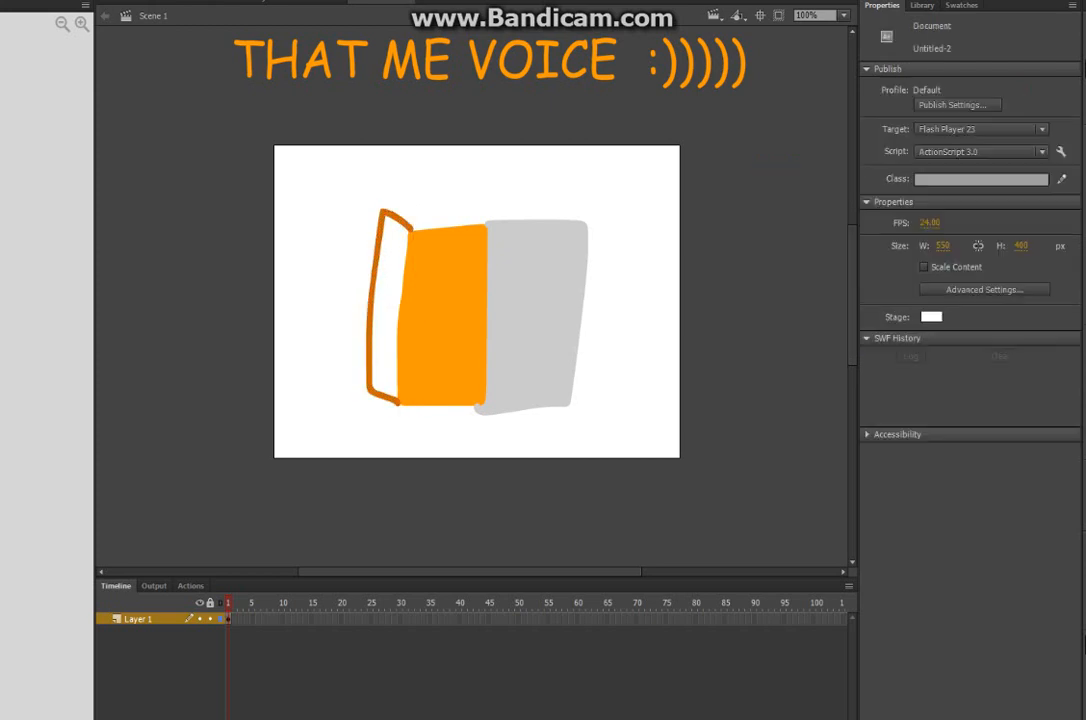
click(384, 300)
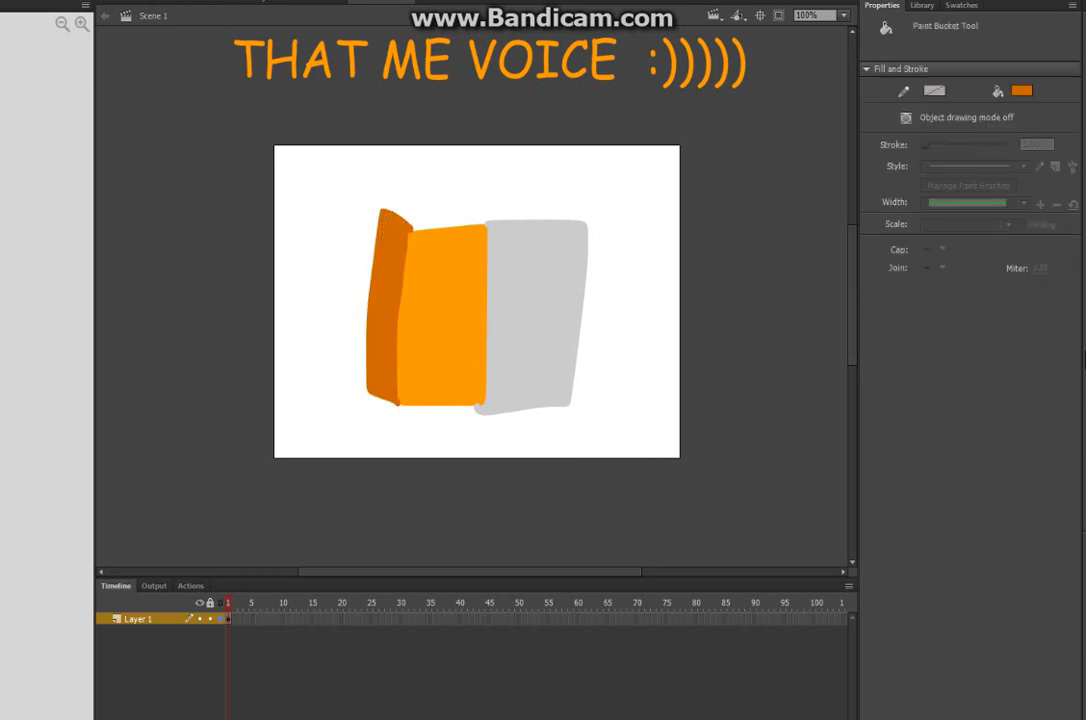
click(1020, 90)
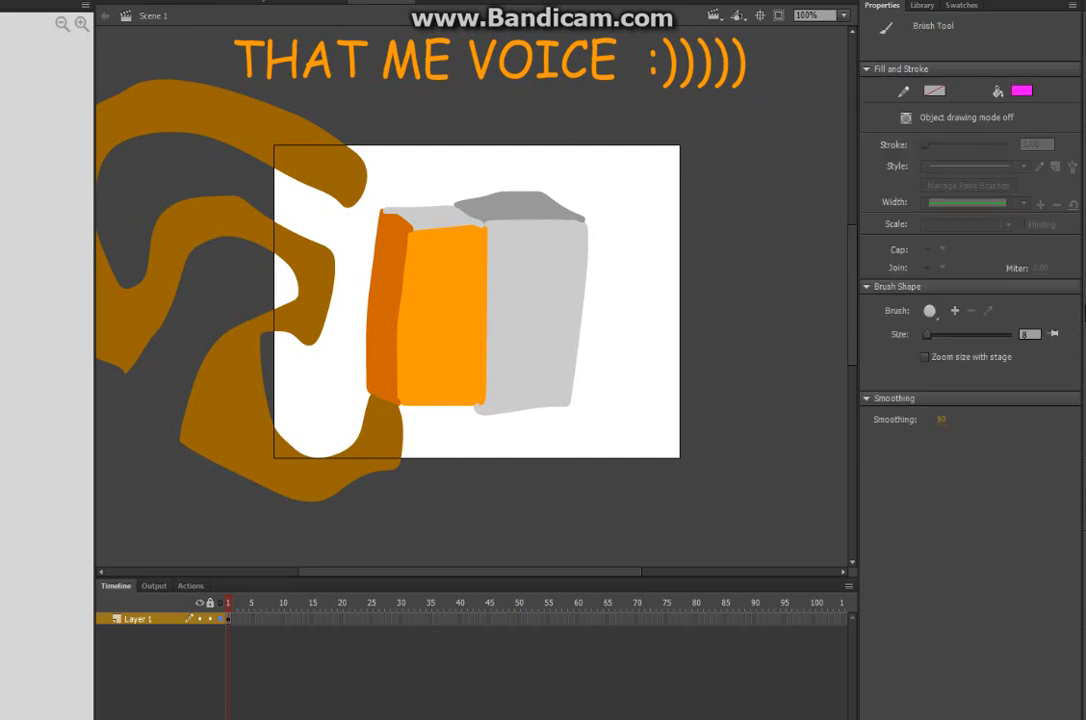
Paint the grey top of the box with the Brush.
click(436, 216)
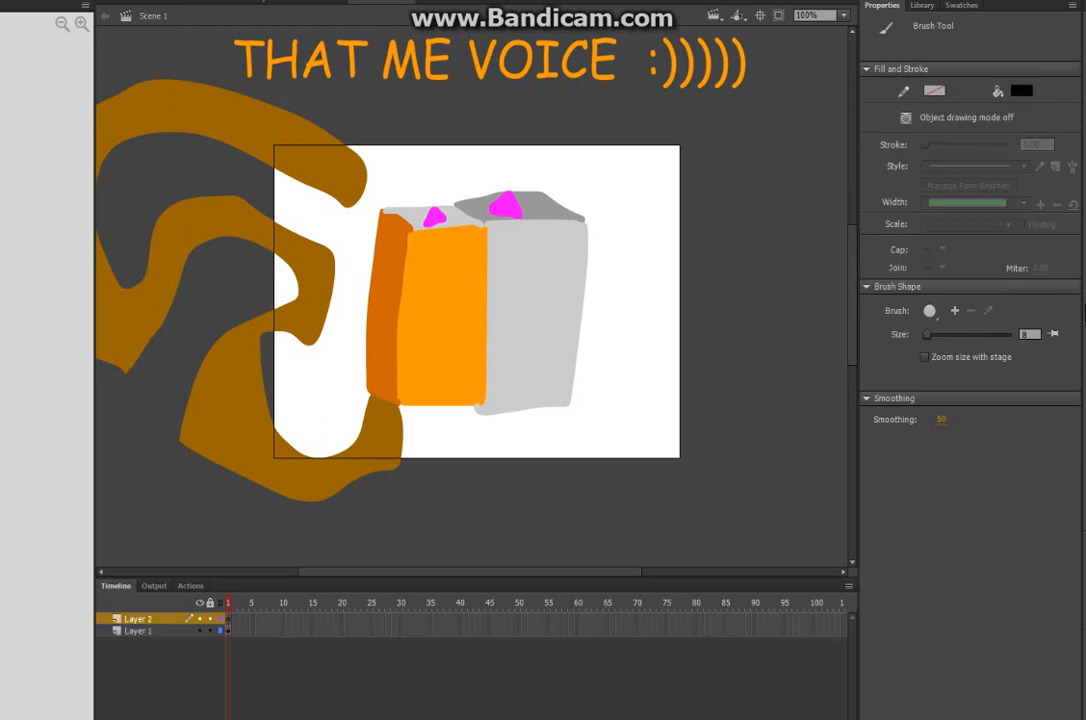
Draw black legs under the box, fill the feet black, and add a new timeline layer.
drag(460, 384, 430, 480)
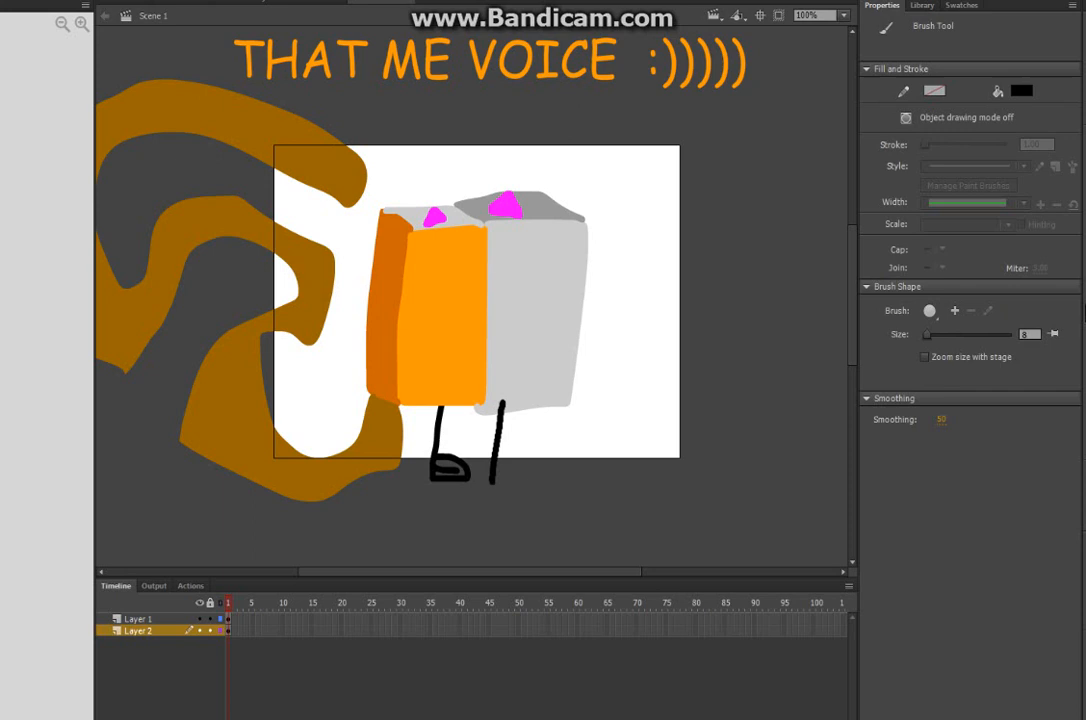
drag(496, 410, 544, 480)
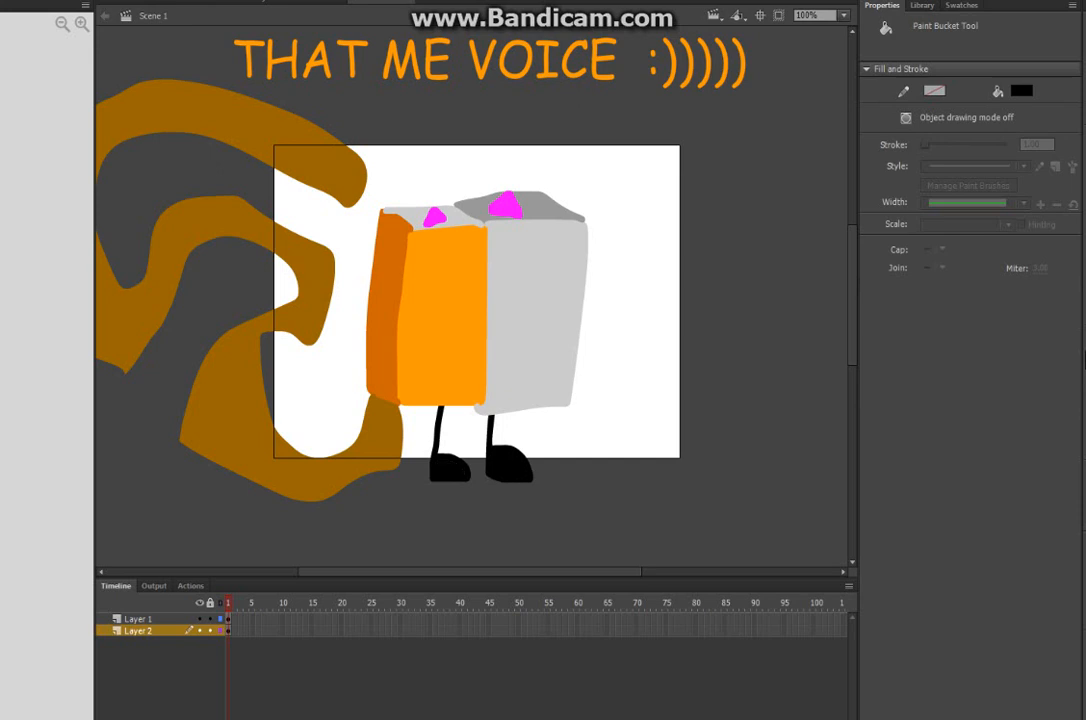
click(114, 618)
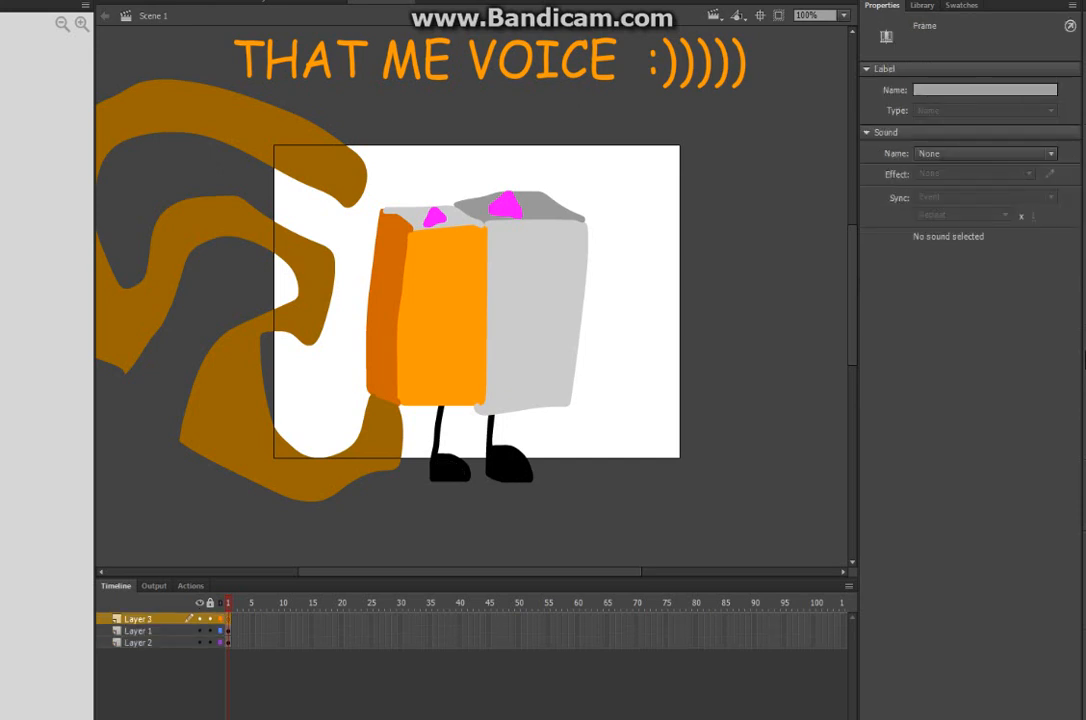